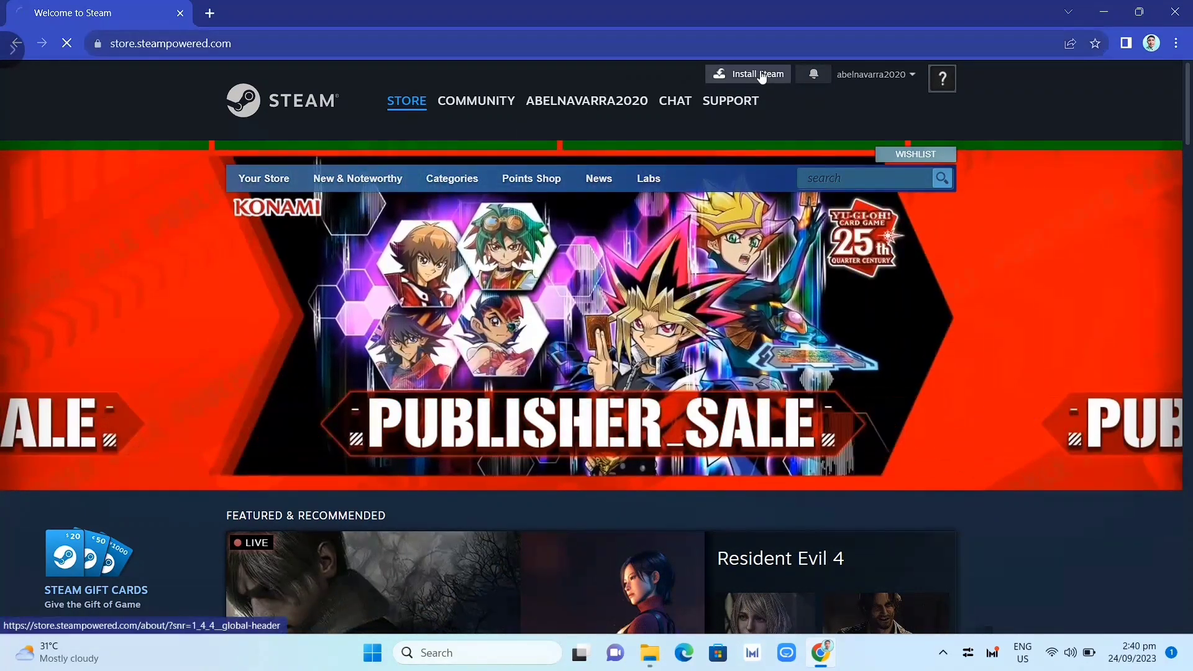
Download the Steam installer (SteamSetup.exe) from Steam's about page in Chrome.
left_click(757, 73)
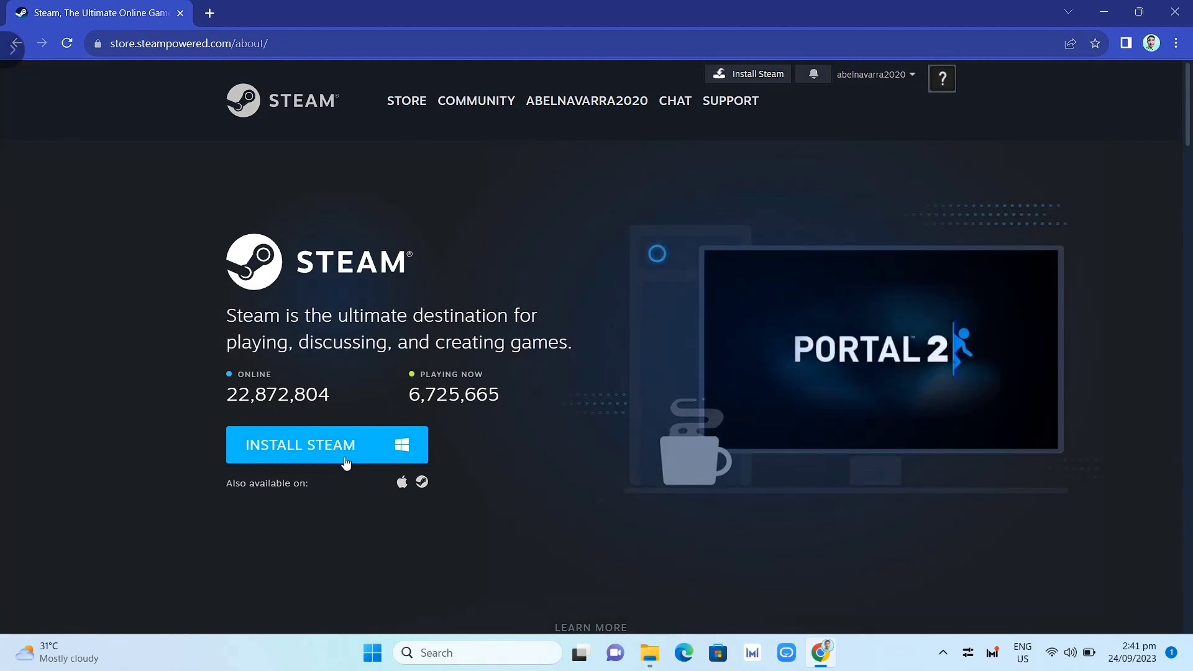
left_click(326, 445)
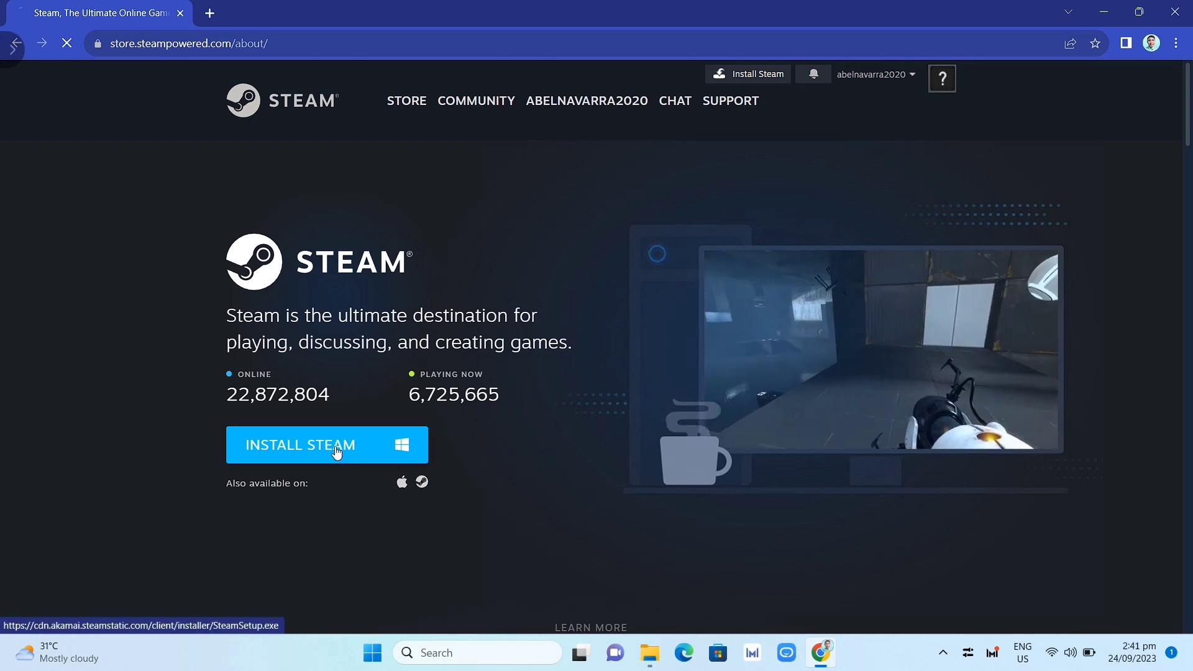
left_click(327, 445)
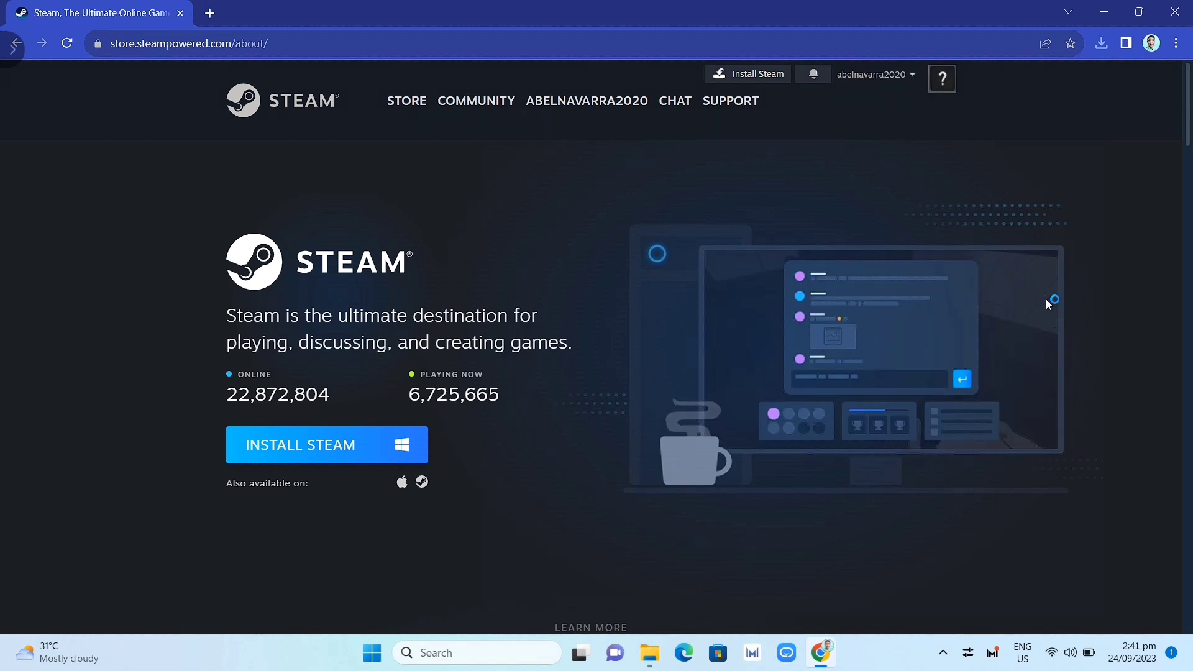
left_click(299, 445)
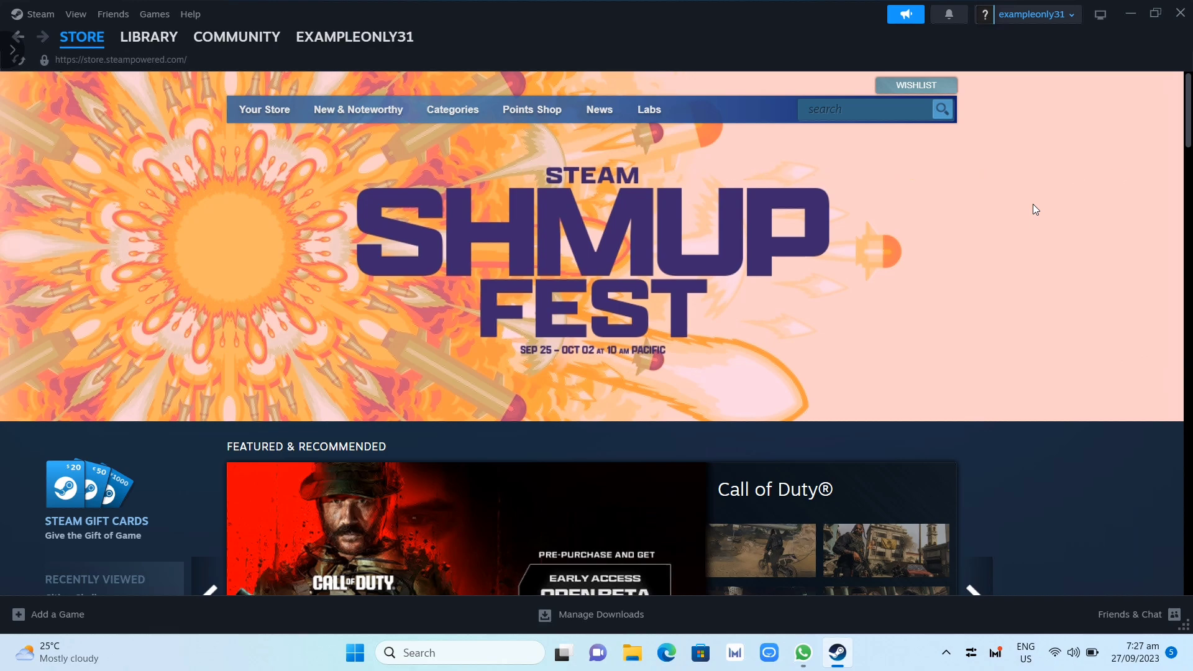
Search the Steam store for 'rimworld' and go to RimWorld's store page.
left_click(863, 109)
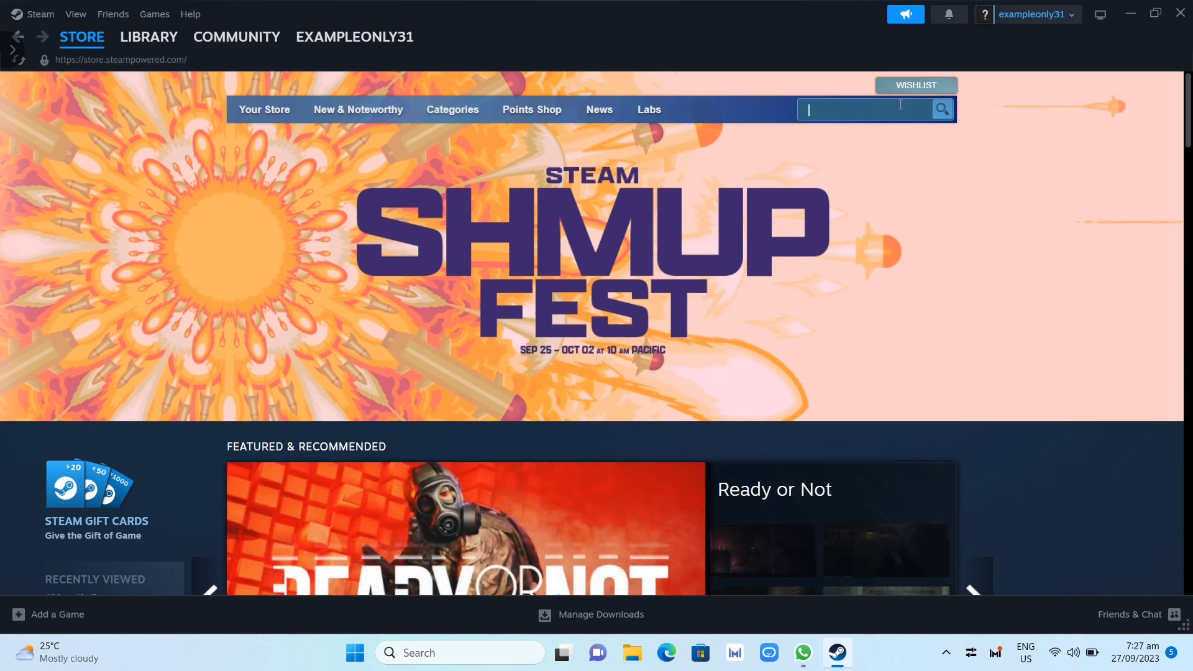
type("rimworld")
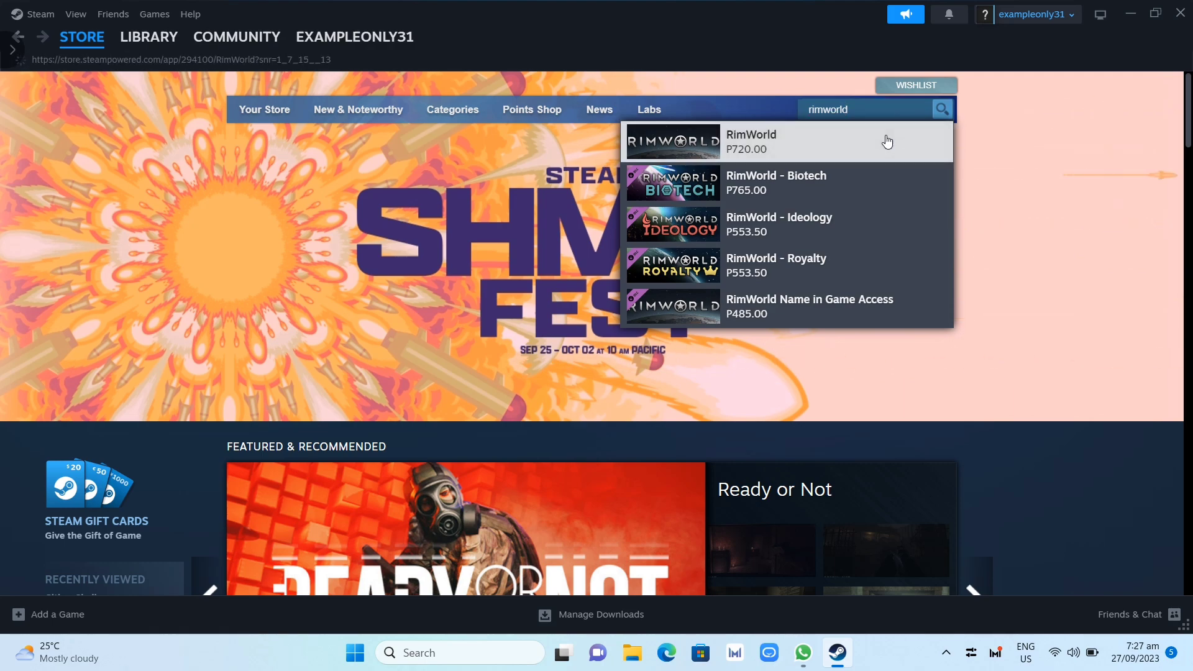
left_click(750, 141)
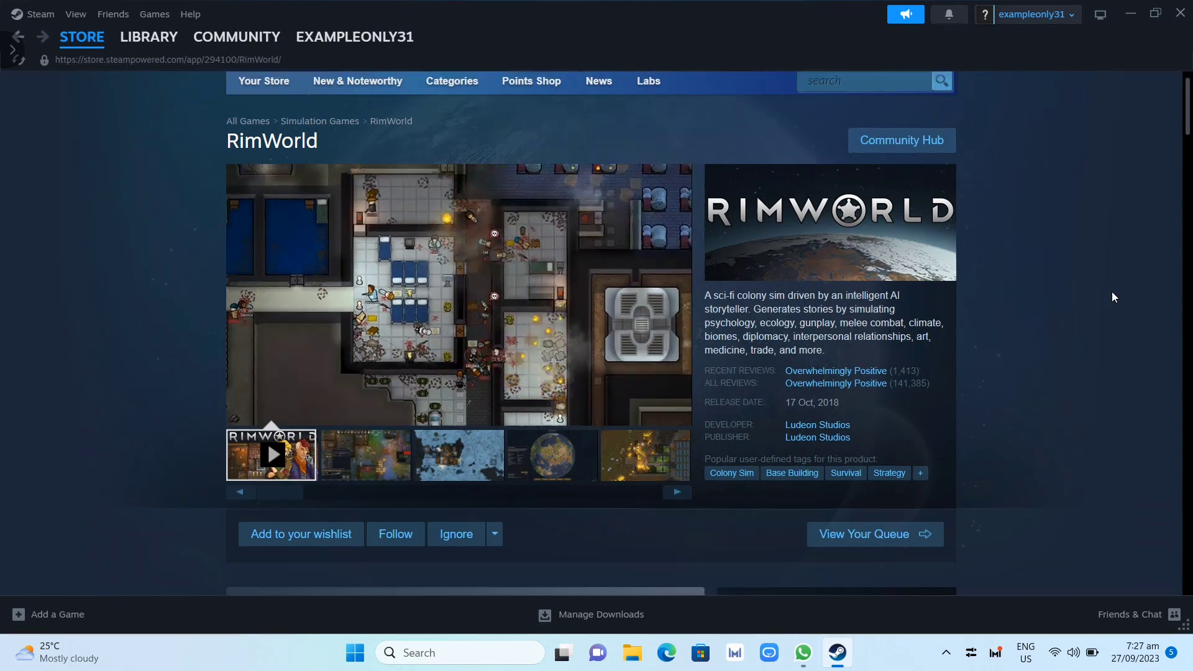
Add the base RimWorld game to the cart at P720.00.
scroll("down", 3)
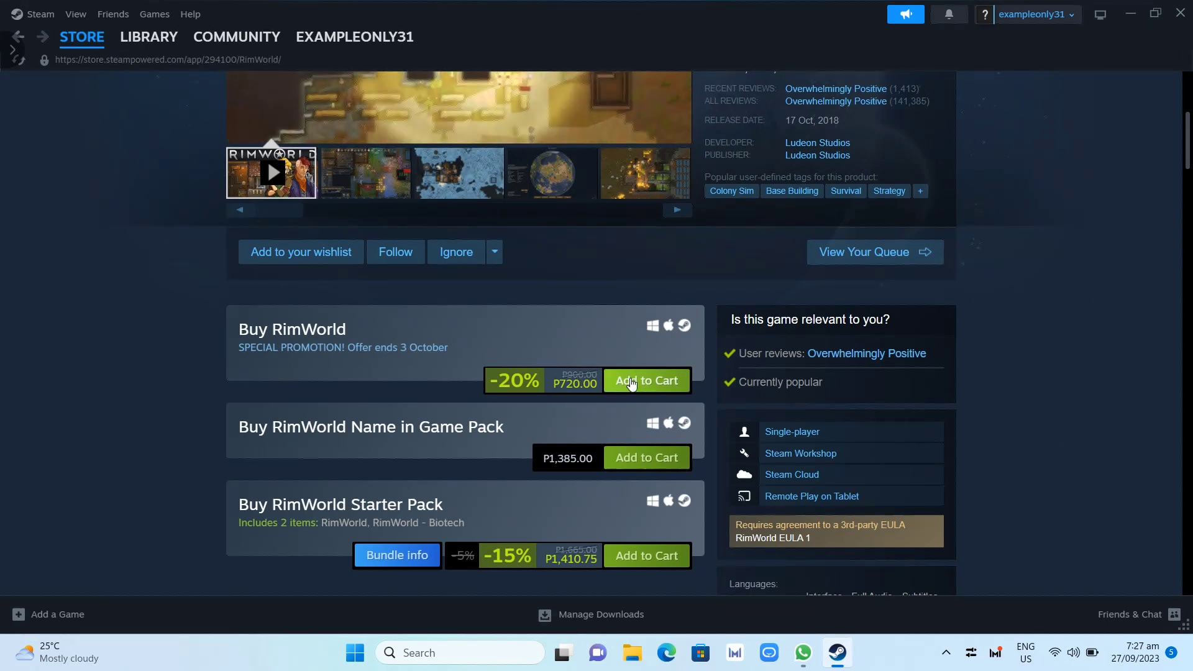
left_click(646, 381)
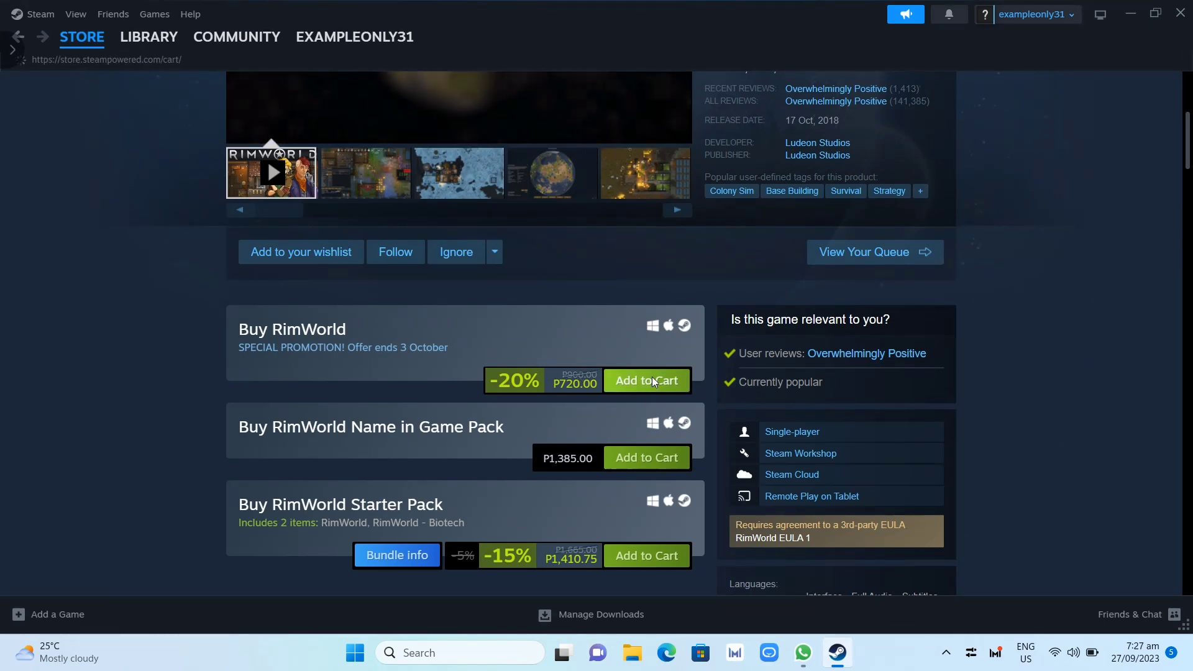
left_click(646, 380)
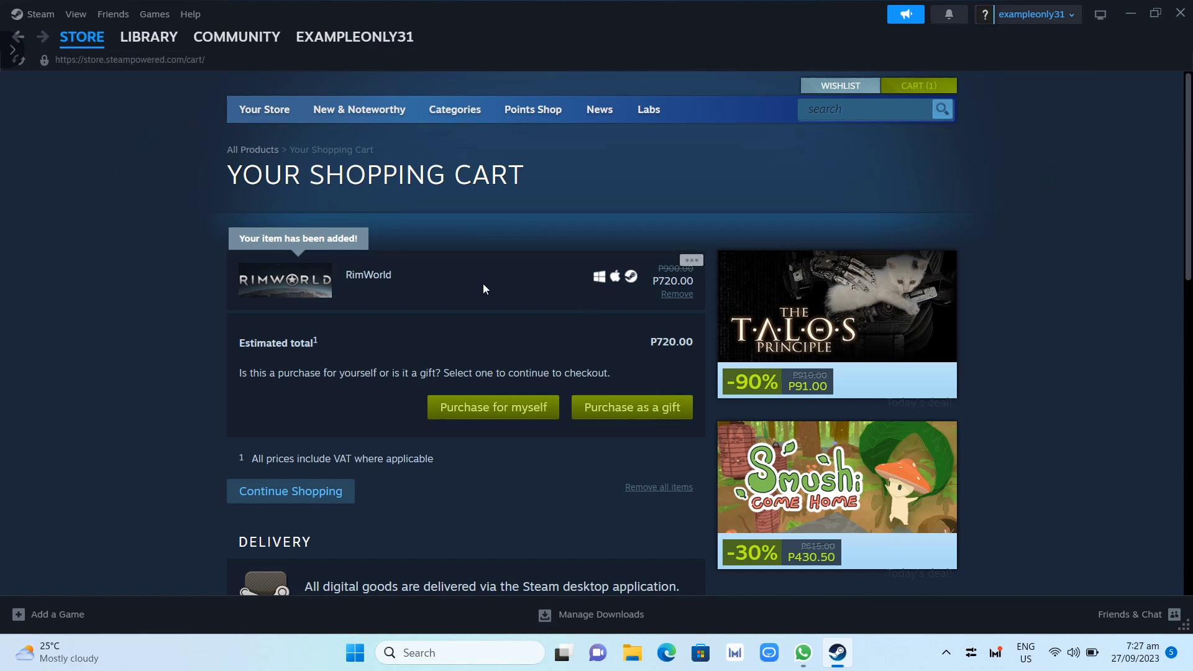
Check out RimWorld as a purchase for myself, paying with PayPal.
left_click(492, 406)
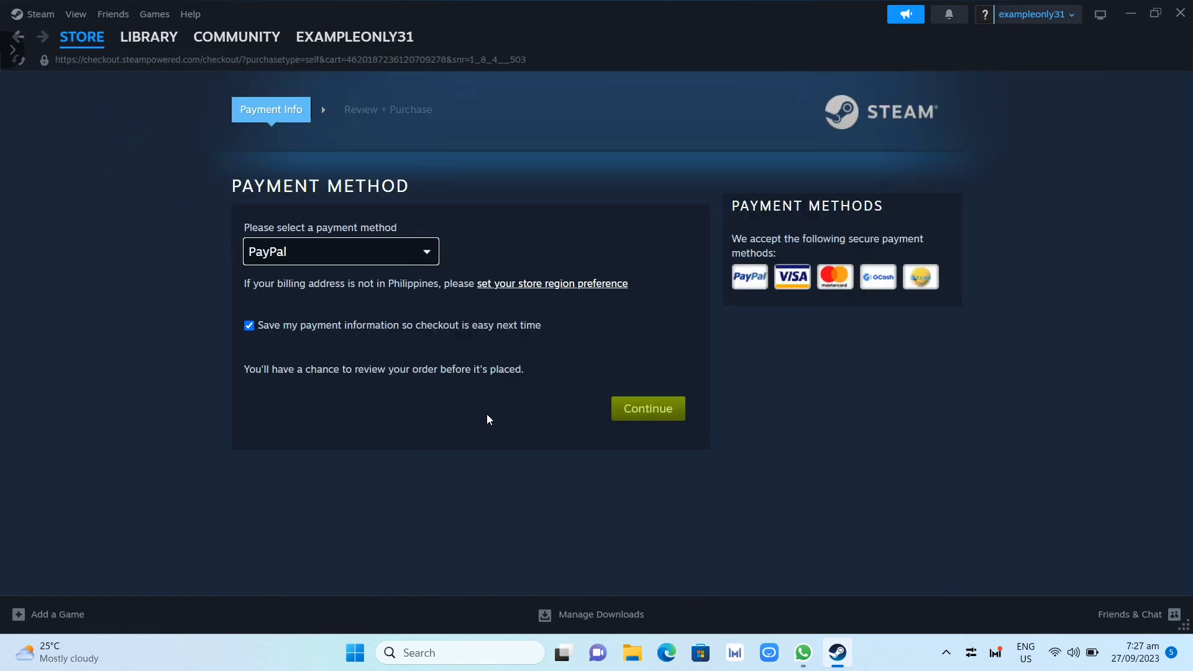
left_click(647, 409)
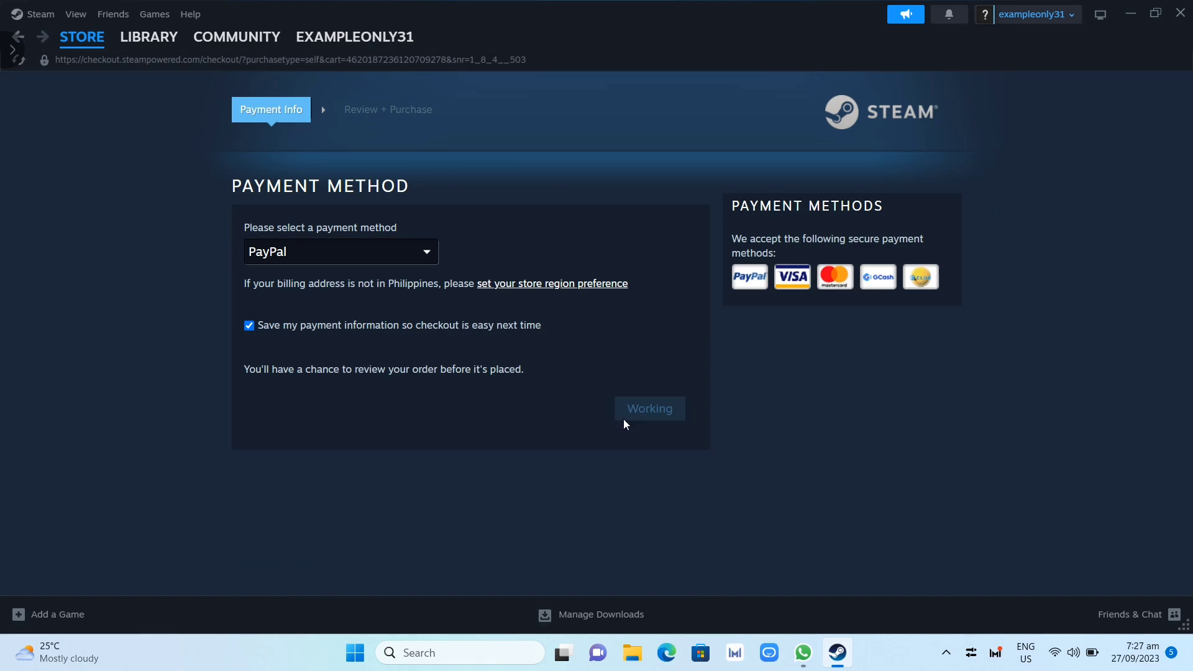
left_click(649, 409)
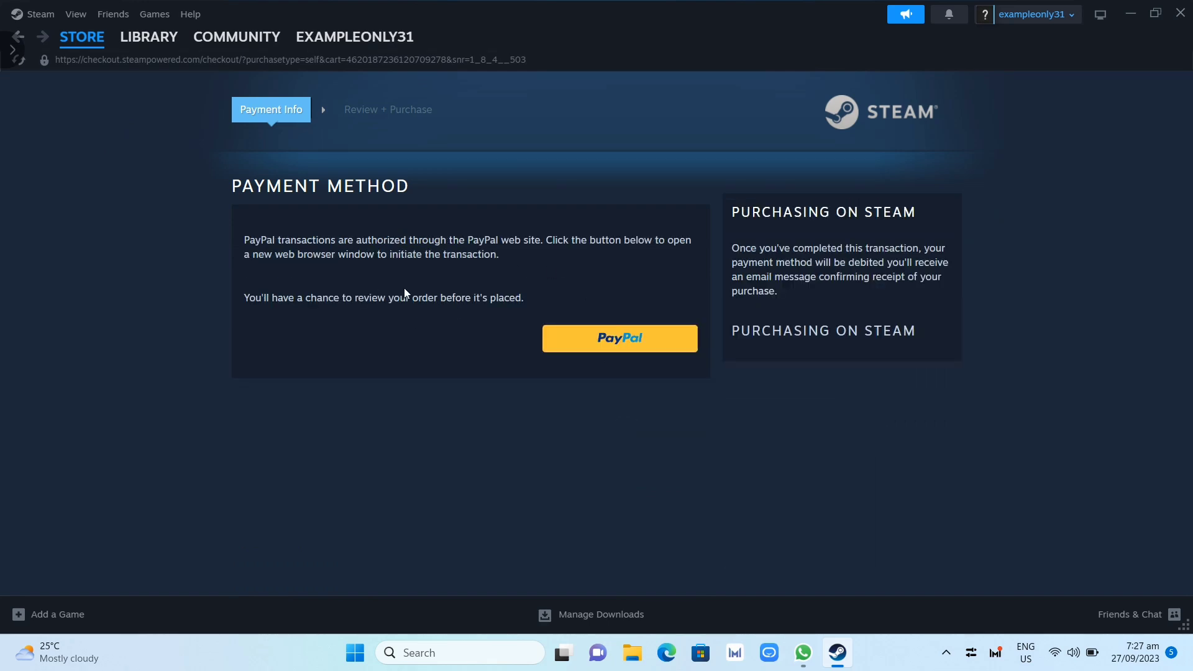
left_click(148, 36)
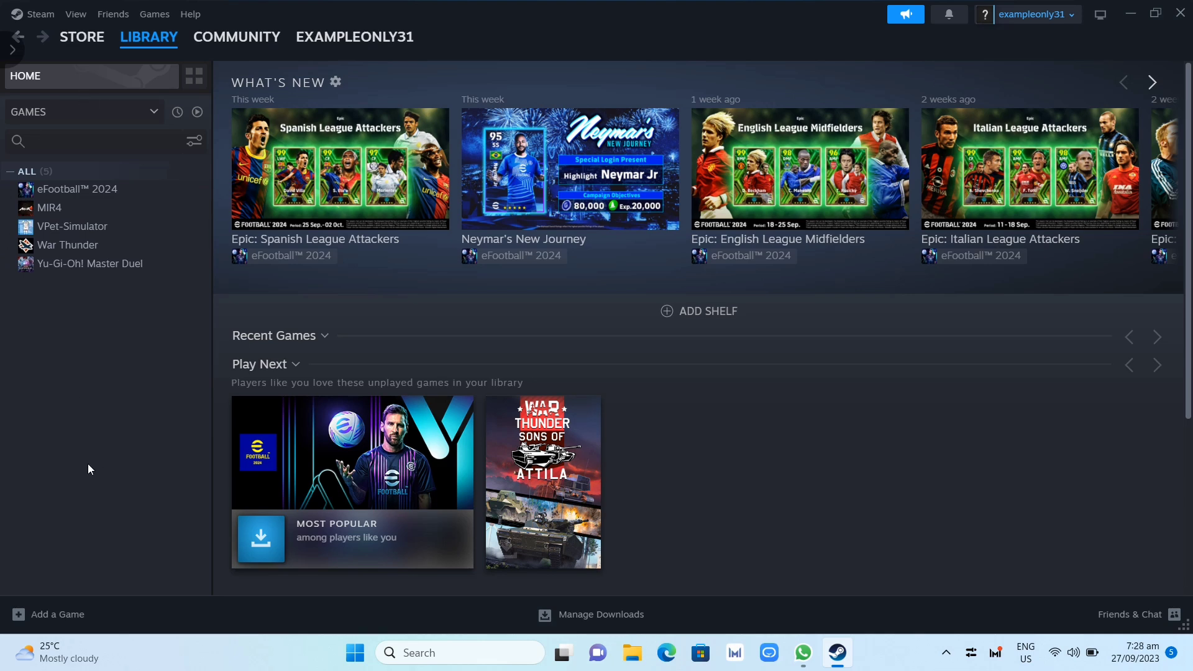
mouse_move(82, 491)
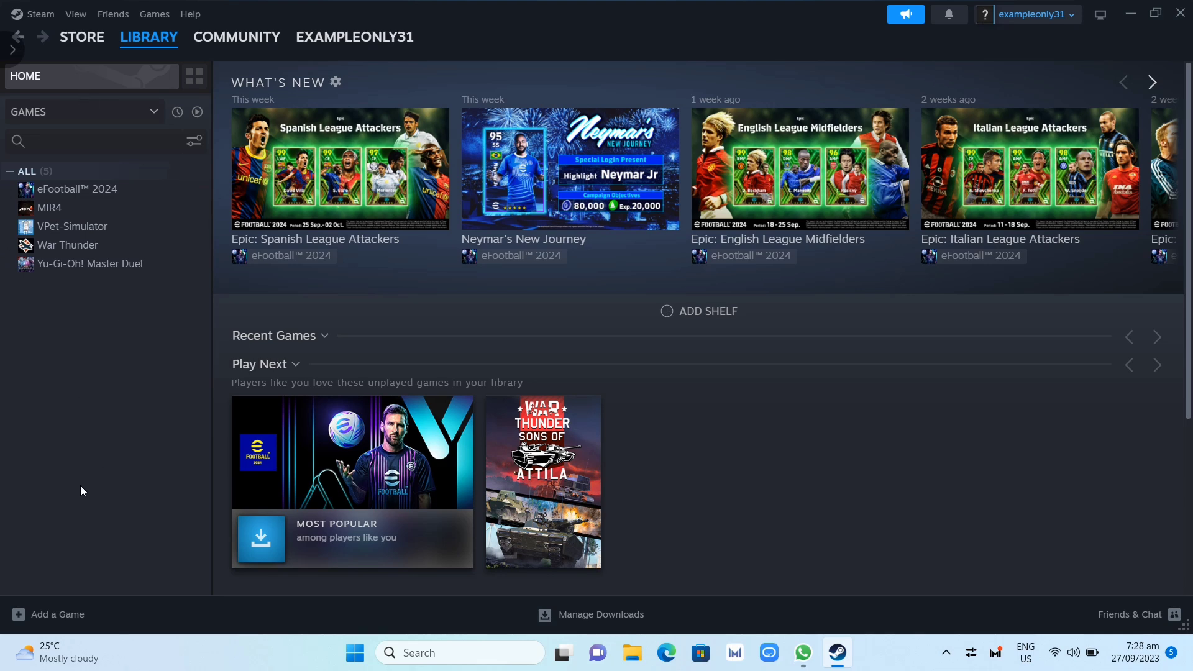